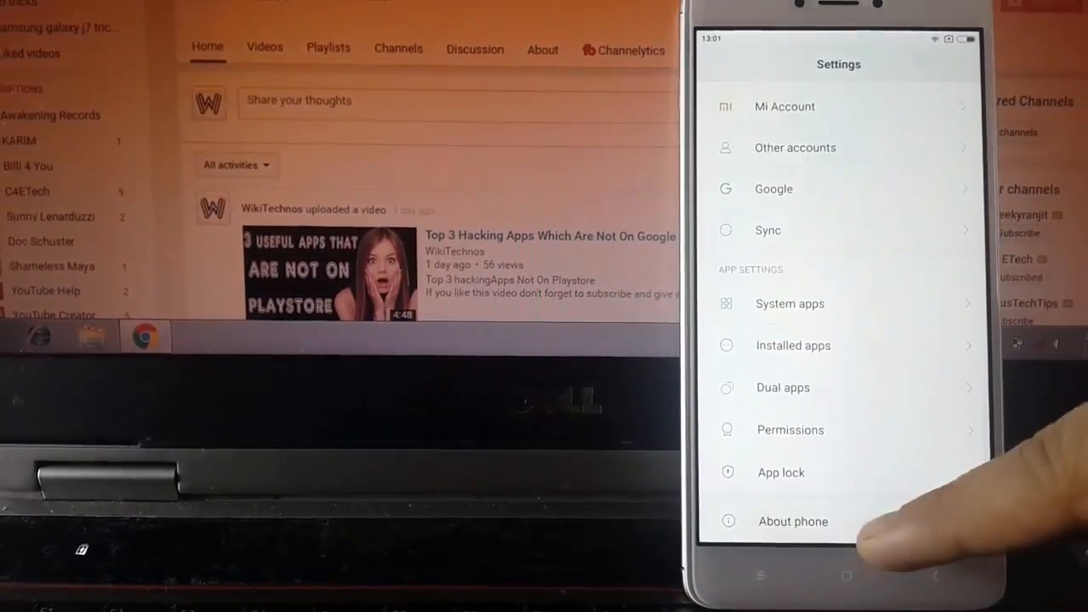
# - View About phone, showing model Redmi Note 4 on Android 6.0.1, then leave Settings
pyautogui.click(792, 522)
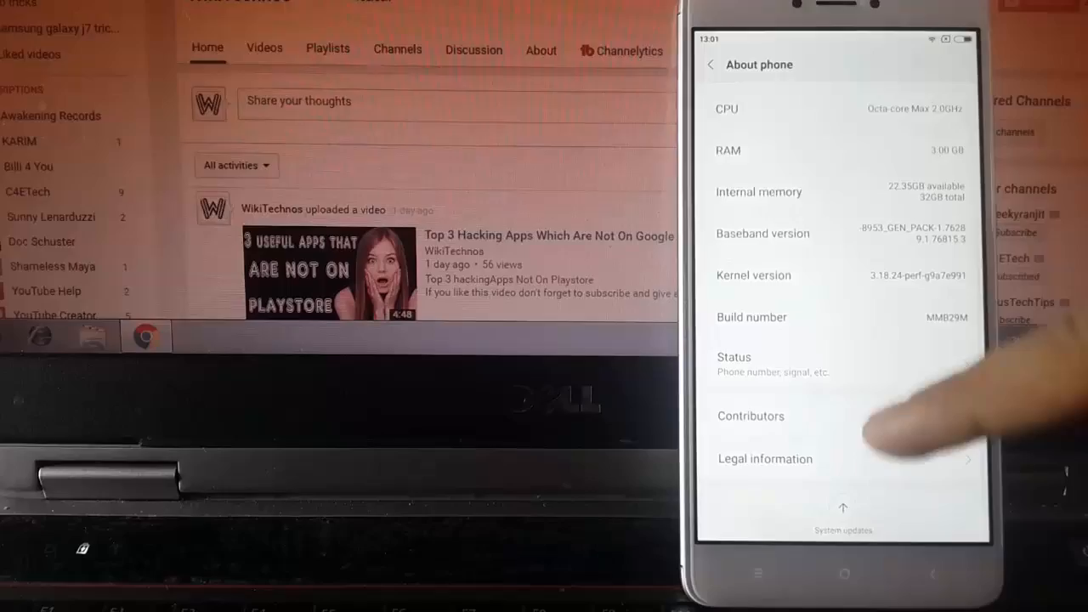
pyautogui.scroll(-3)
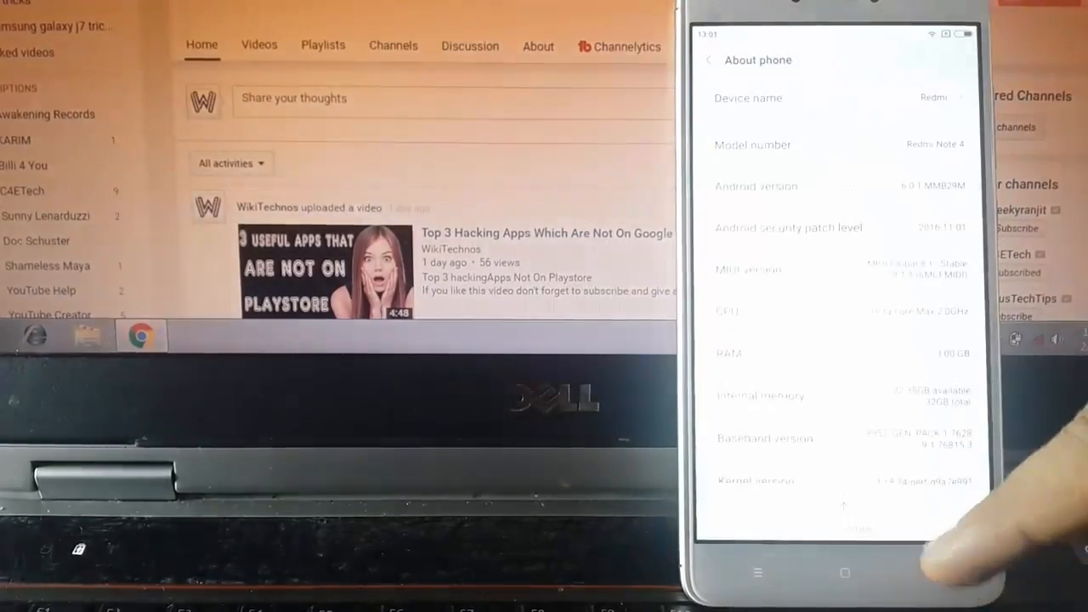
pyautogui.click(709, 59)
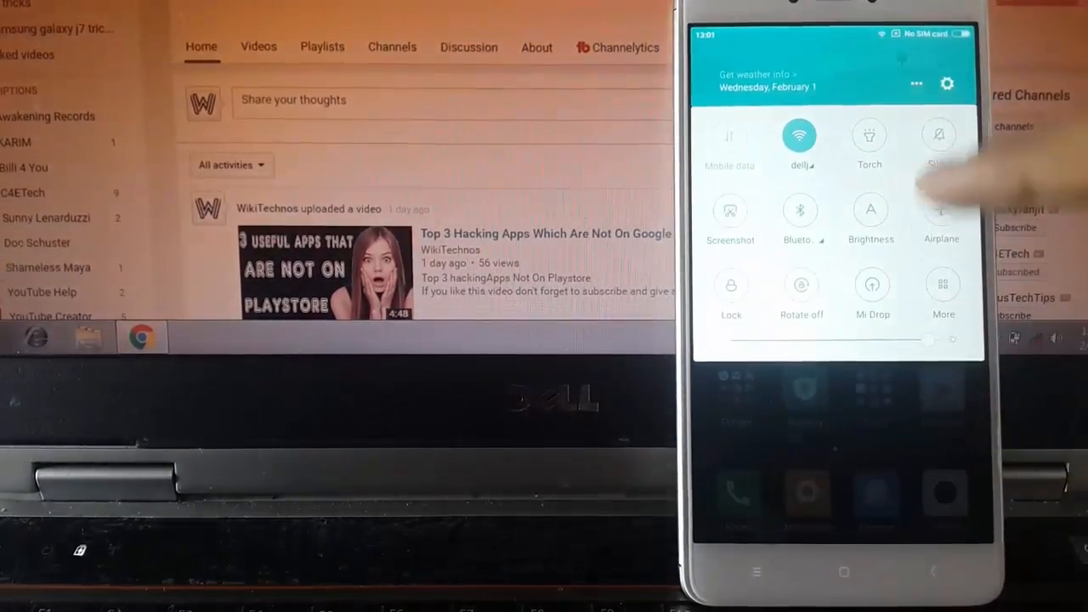
# - Go back to the MIUI home screen and open the Tools folder
pyautogui.click(947, 83)
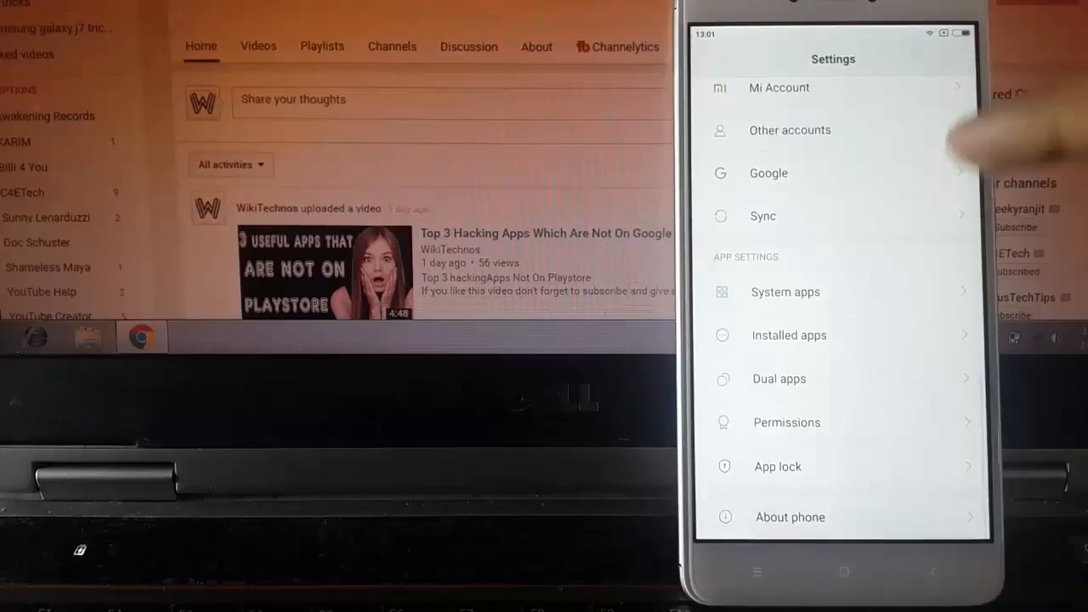
pyautogui.click(844, 571)
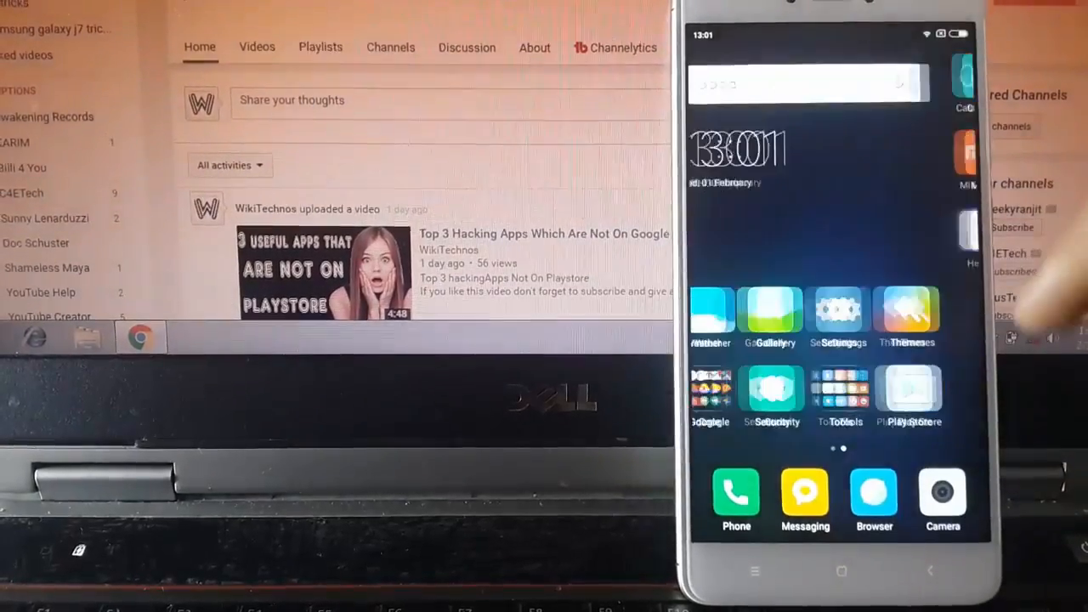
pyautogui.click(840, 389)
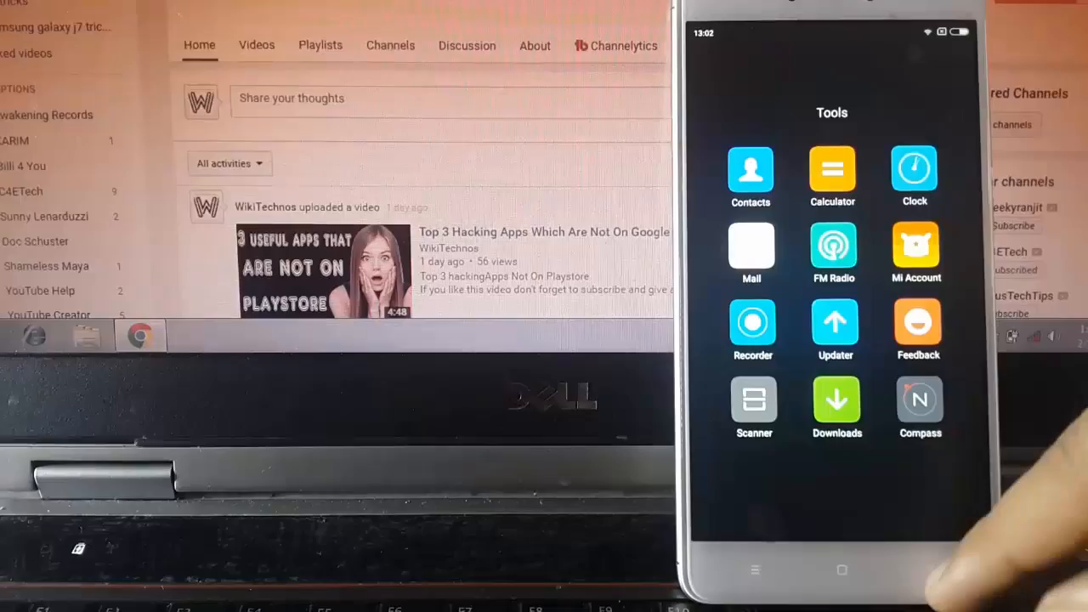
# - Install Nougat UI for Android BETA from Play Store, accepting the Android 6.0 notice
pyautogui.click(841, 570)
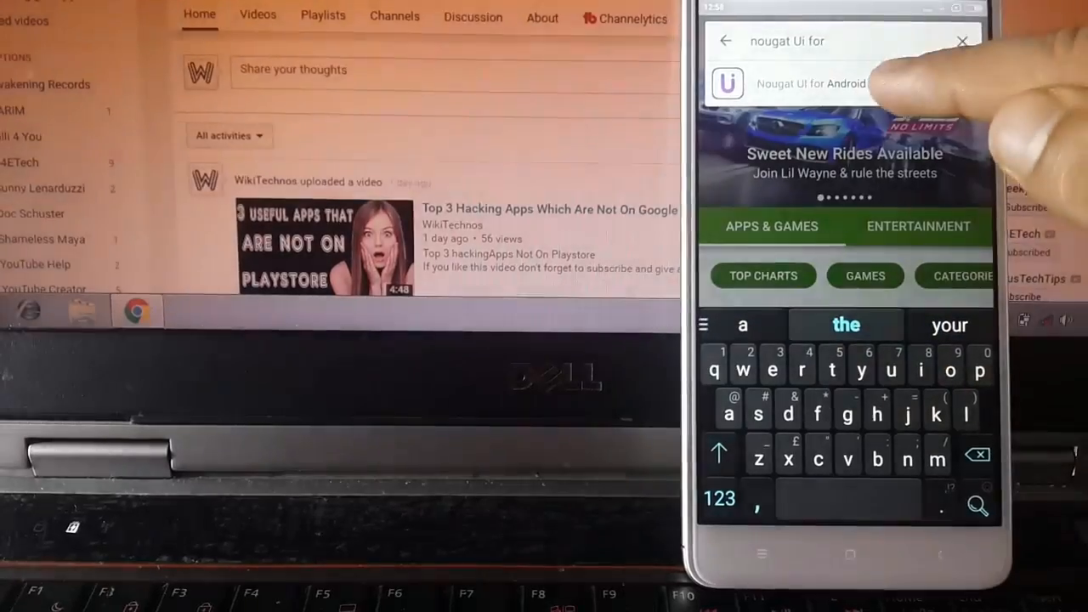
pyautogui.click(811, 84)
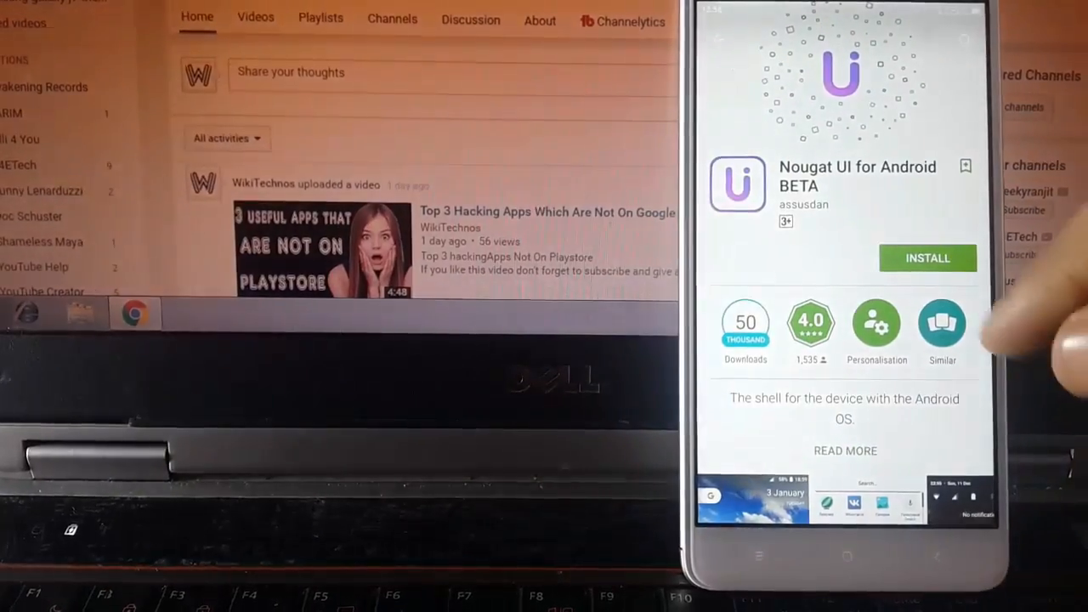
pyautogui.scroll(-3)
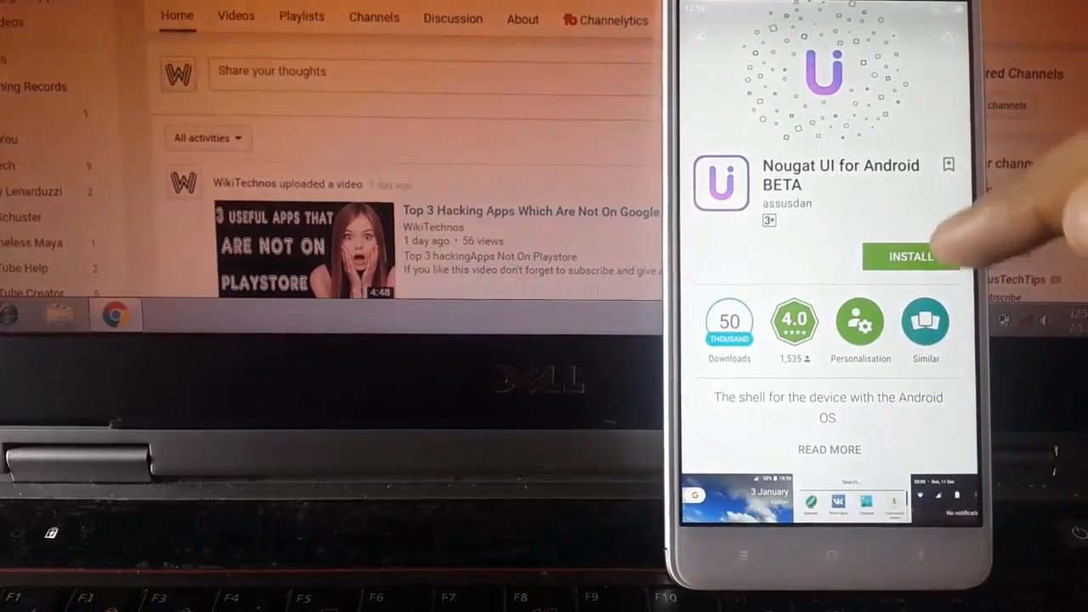
pyautogui.click(910, 257)
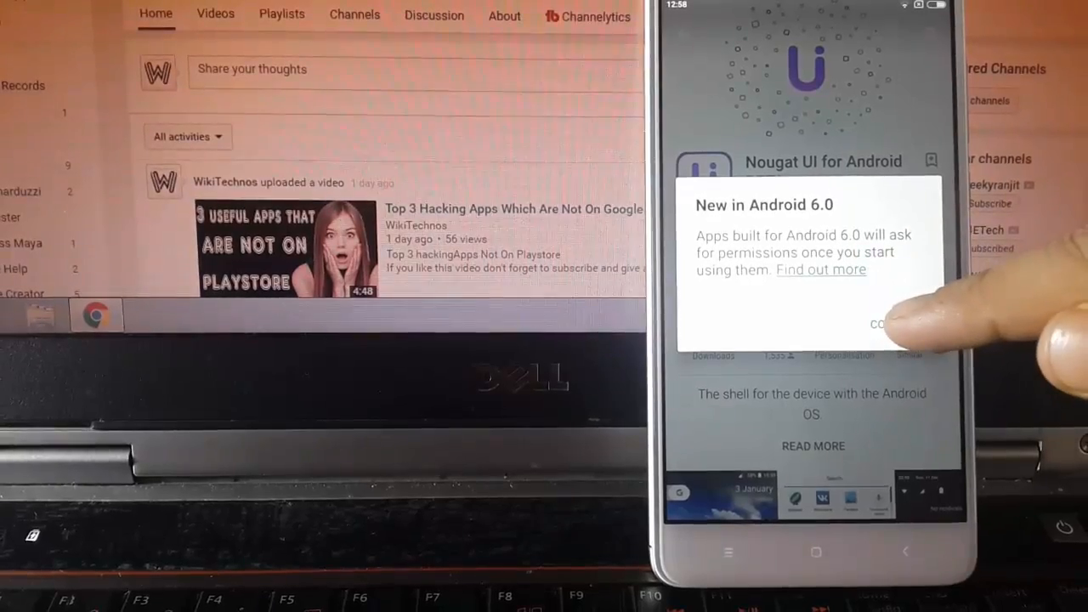
pyautogui.click(880, 324)
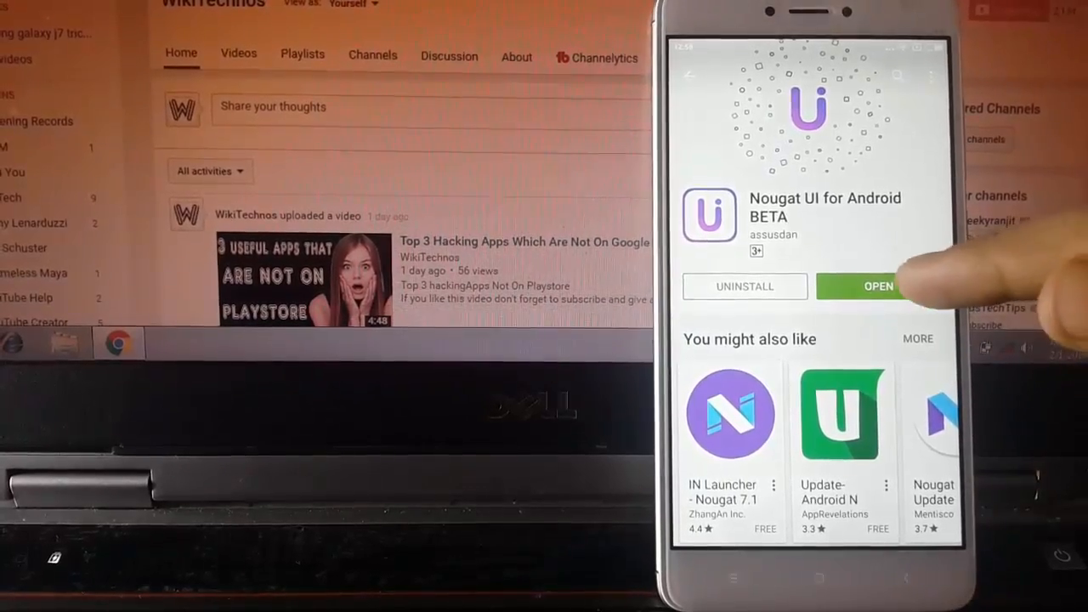
# - Launch Nougat UI for Android BETA from its Play Store page
pyautogui.click(878, 285)
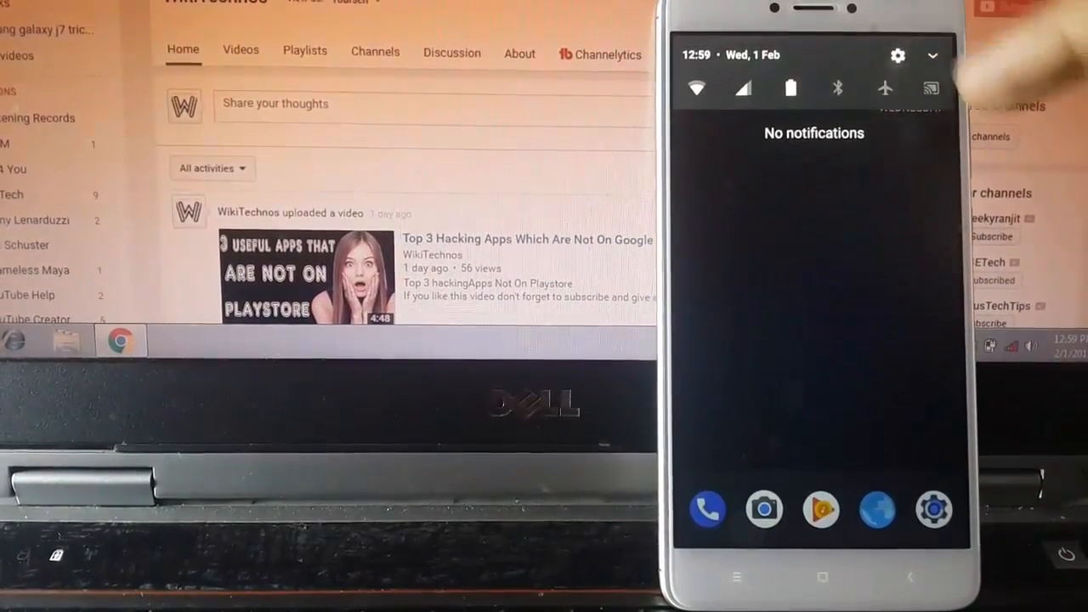
# - Check Phone status in the launcher's settings: Android 7.1.1, Nougat UI version 1.0.4
pyautogui.click(932, 55)
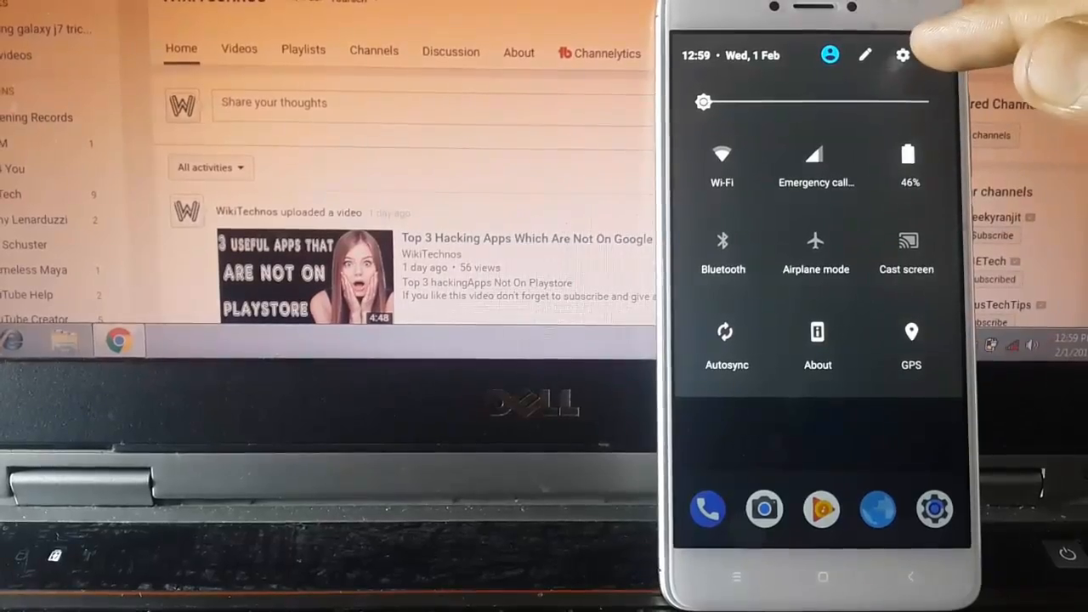
pyautogui.click(903, 54)
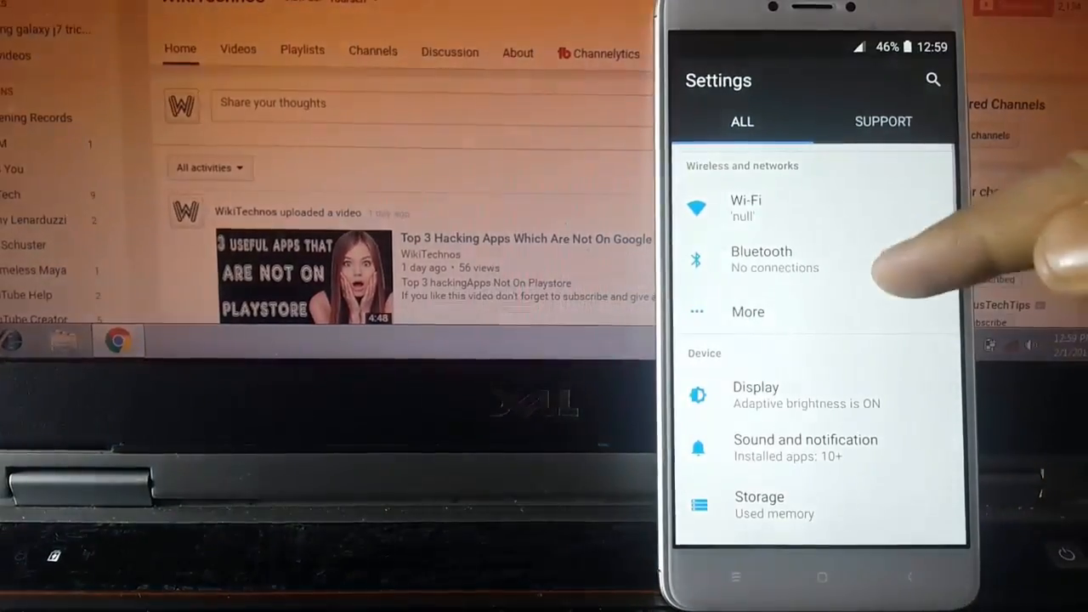
pyautogui.scroll(-3)
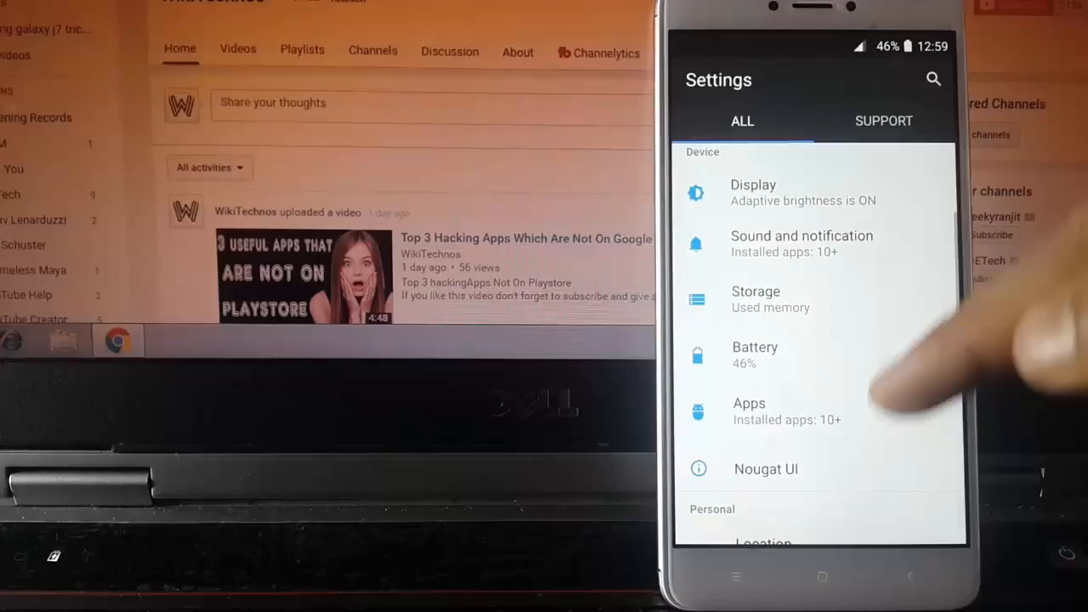
pyautogui.scroll(-3)
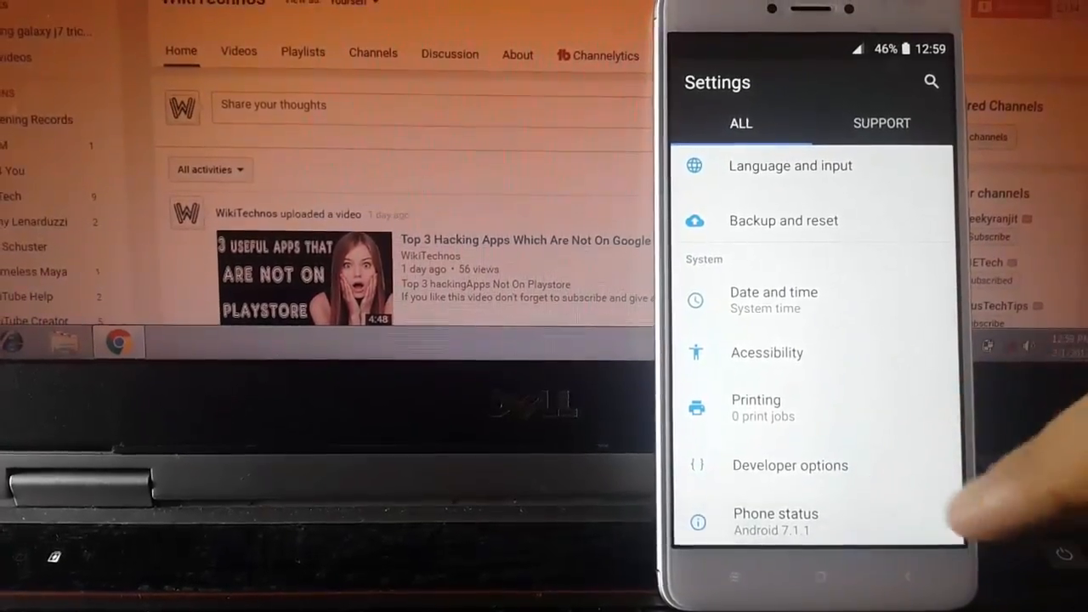
pyautogui.click(775, 514)
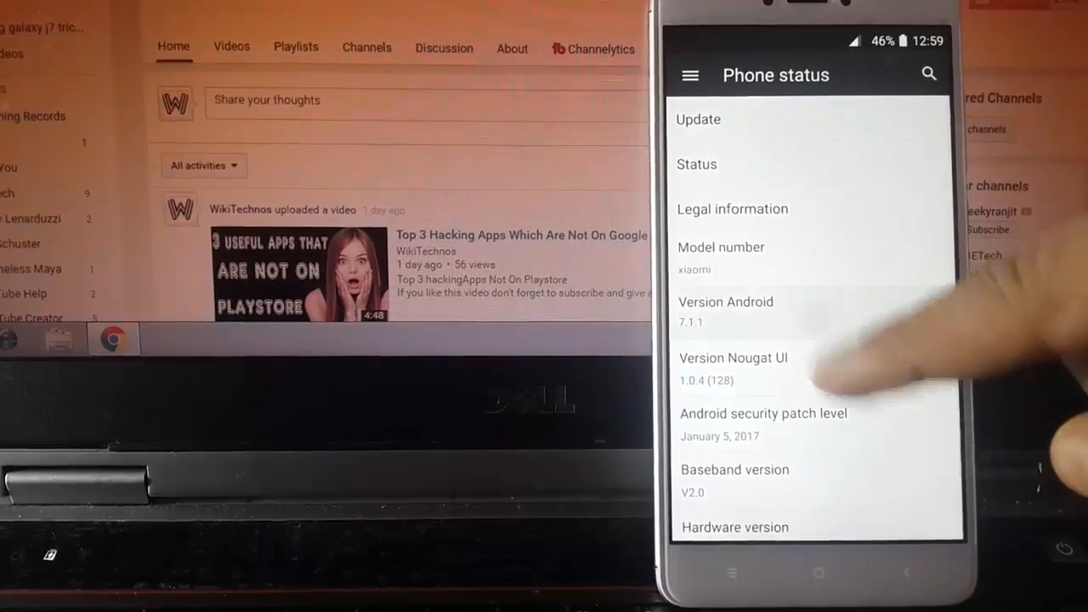
pyautogui.scroll(-3)
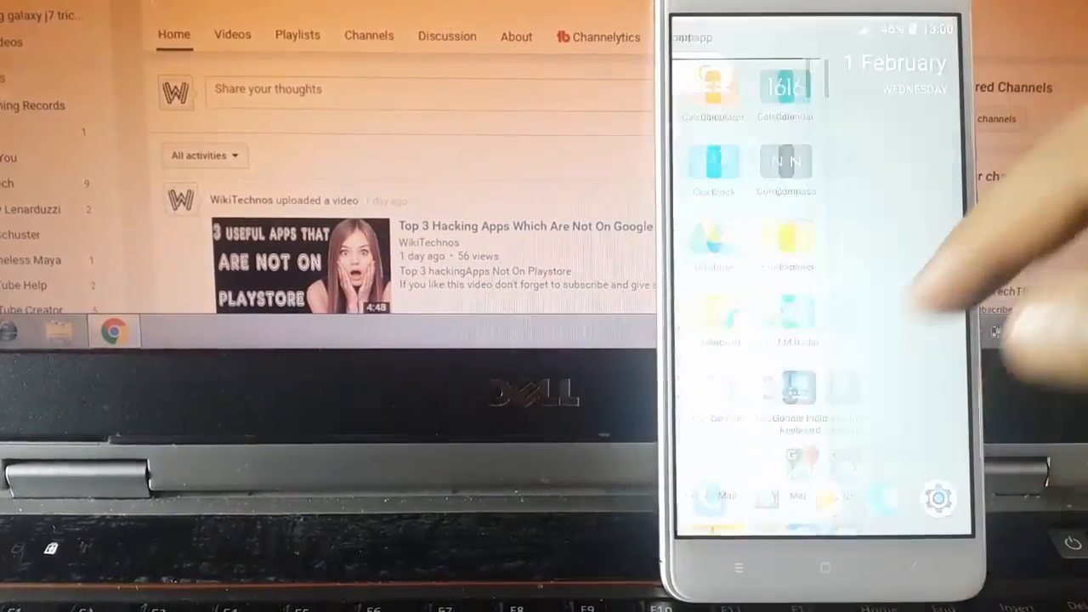
# - Browse the app drawer, clear all recent apps and cancel the Complete action using prompt
pyautogui.scroll(-3)
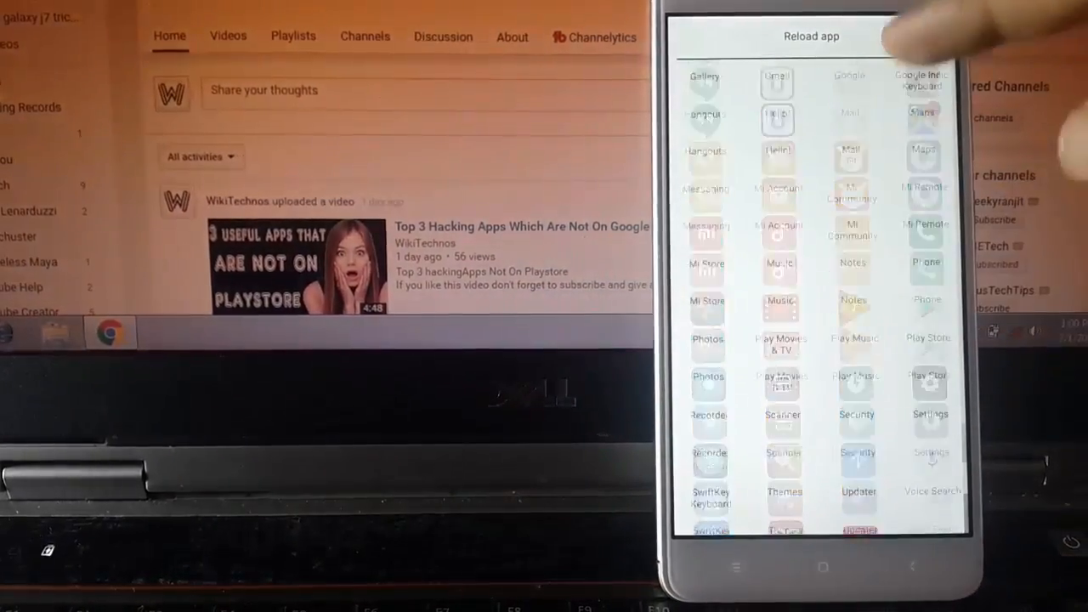
pyautogui.scroll(-3)
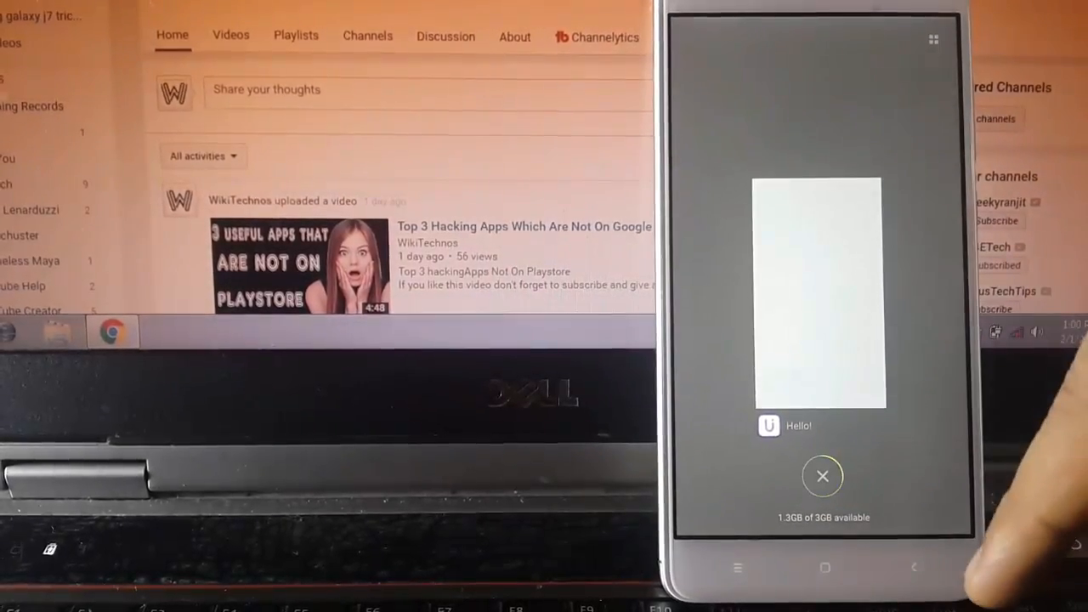
pyautogui.click(822, 476)
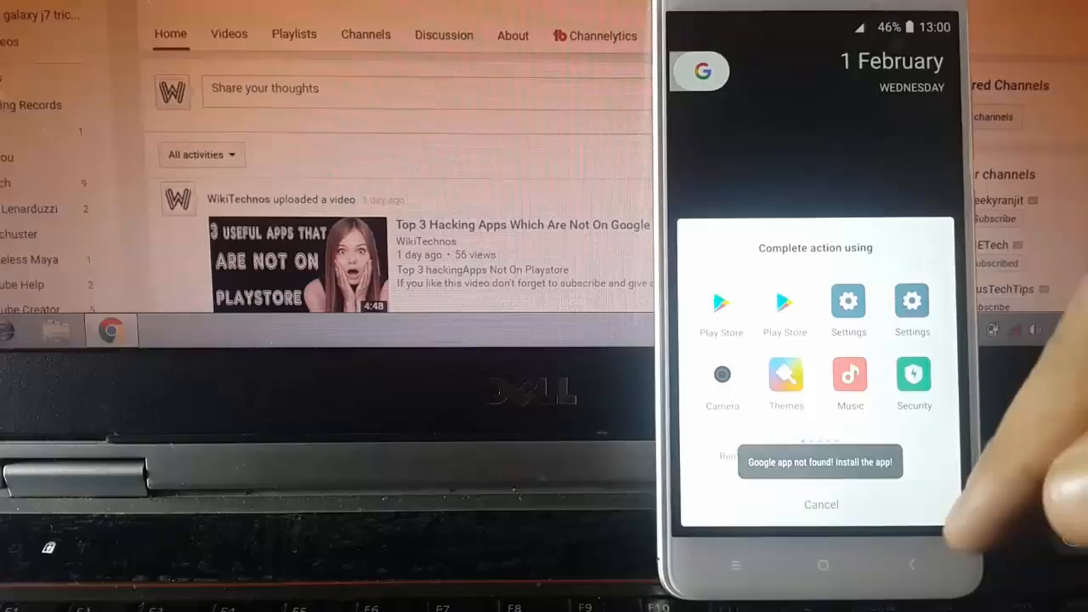
pyautogui.click(820, 504)
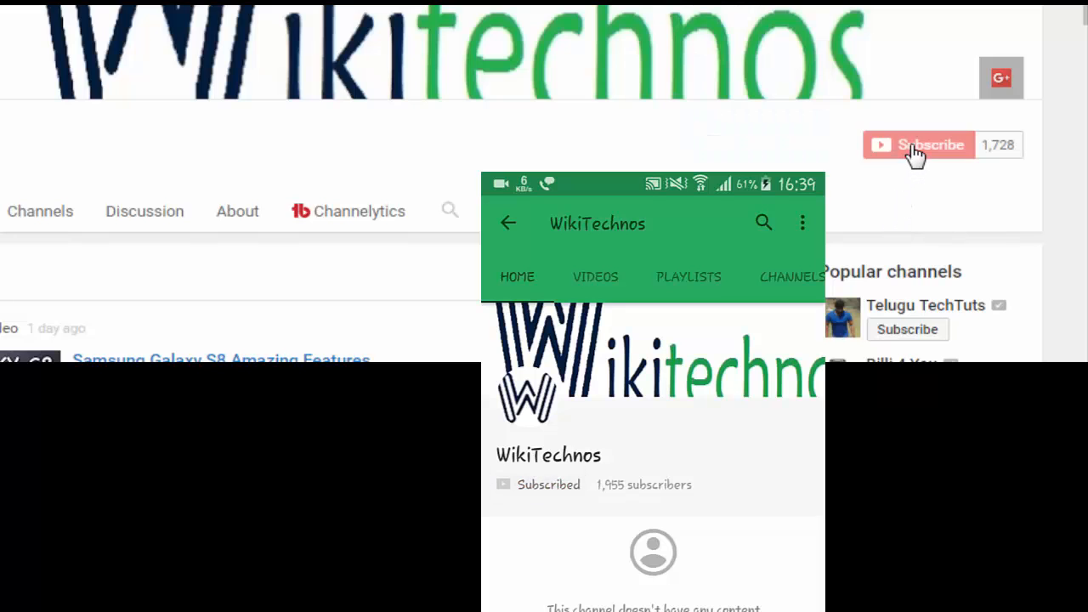
pyautogui.click(919, 144)
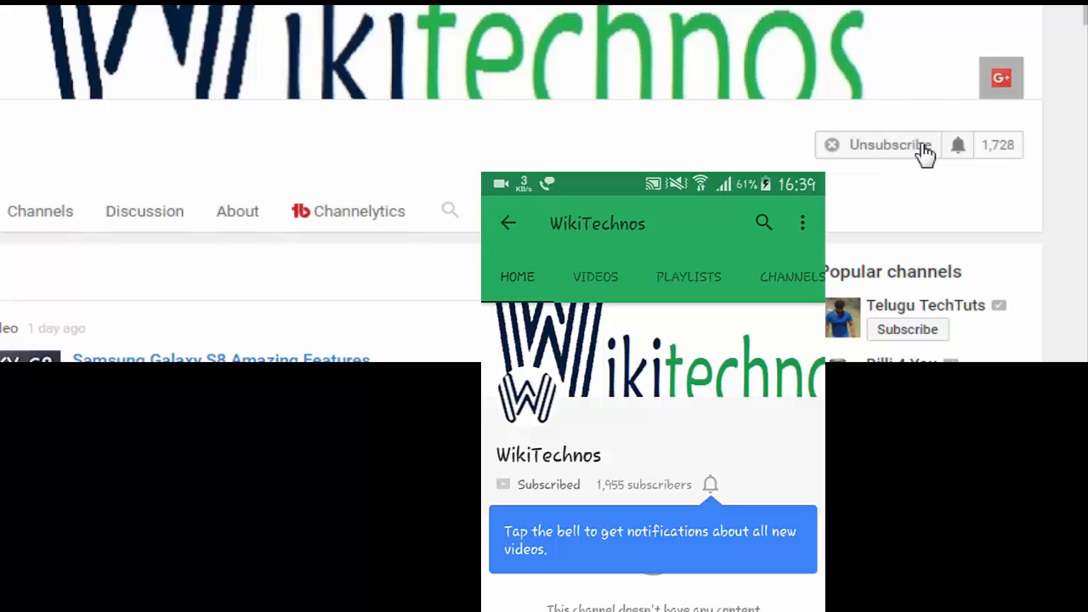